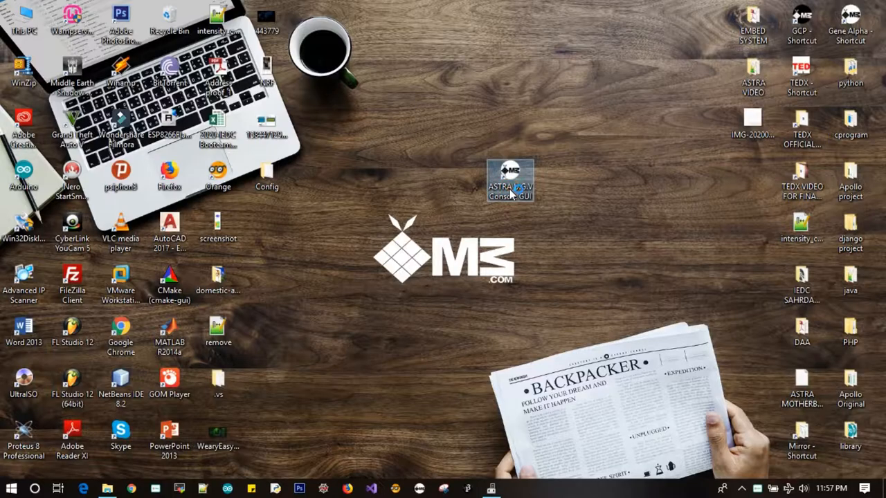
Launch the console, then locate the USB-SERIAL CH340 adapter on COM17 in Device Manager.
double_click(510, 179)
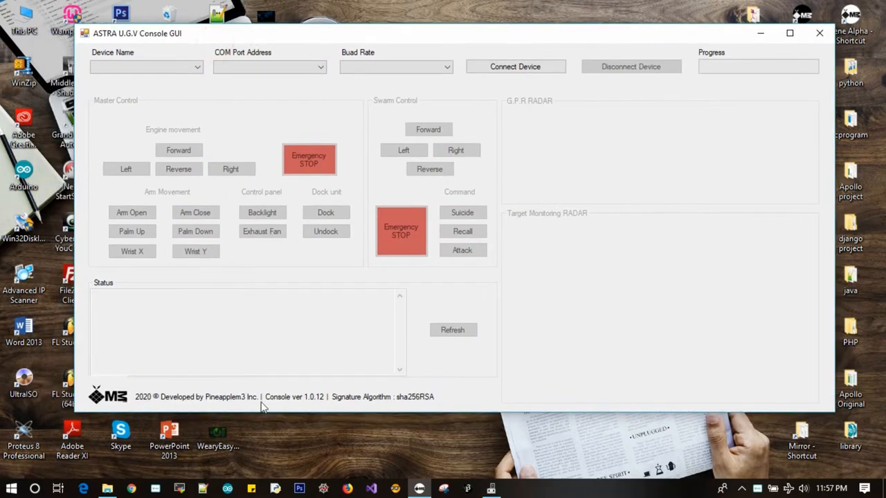
mouse_move(293, 324)
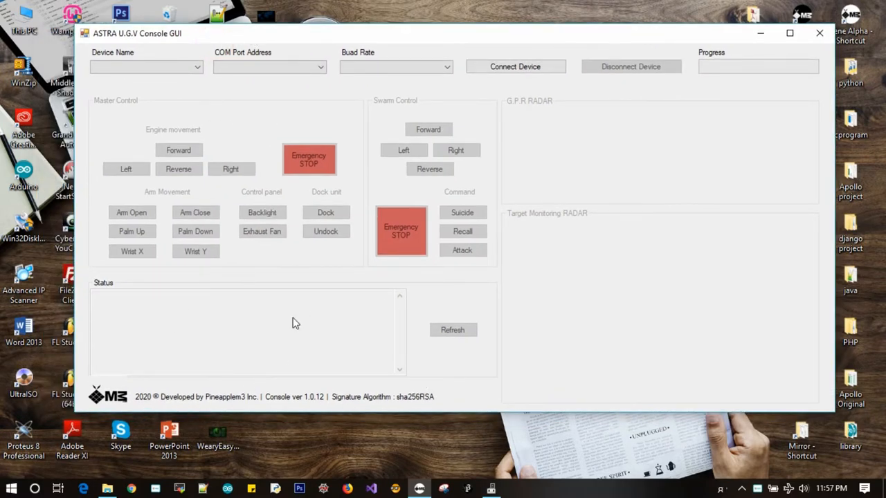
mouse_move(277, 83)
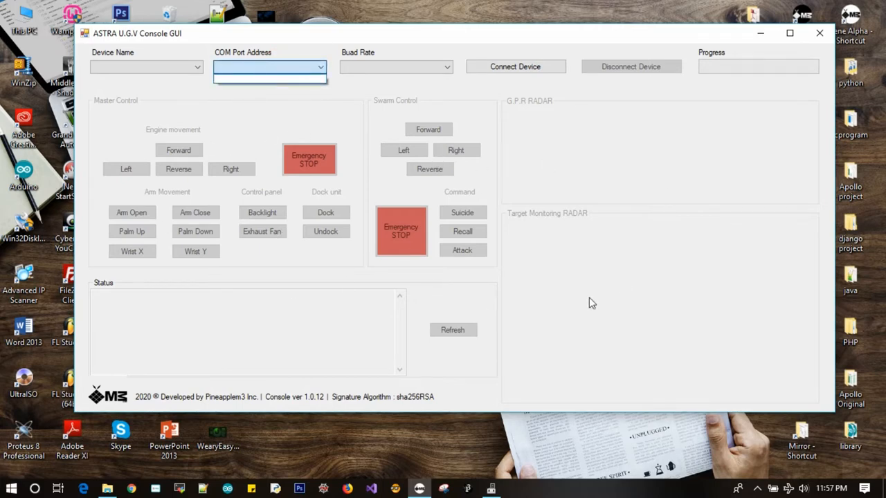
click(318, 67)
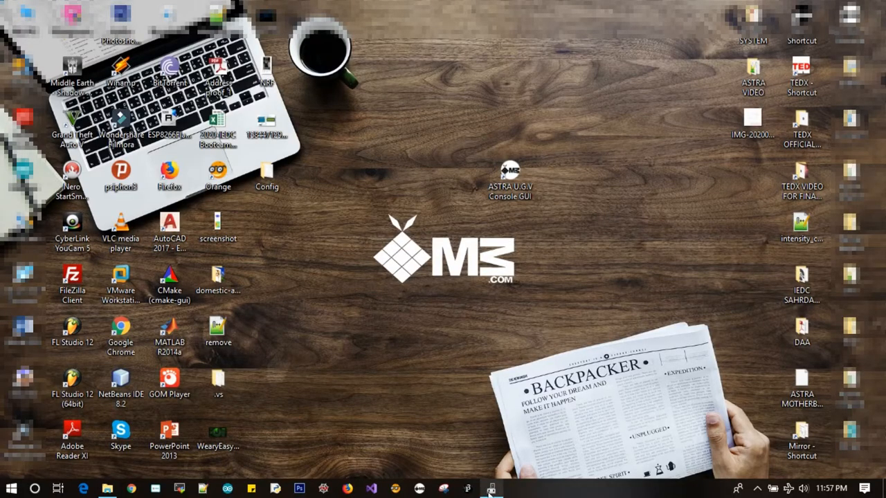
click(492, 488)
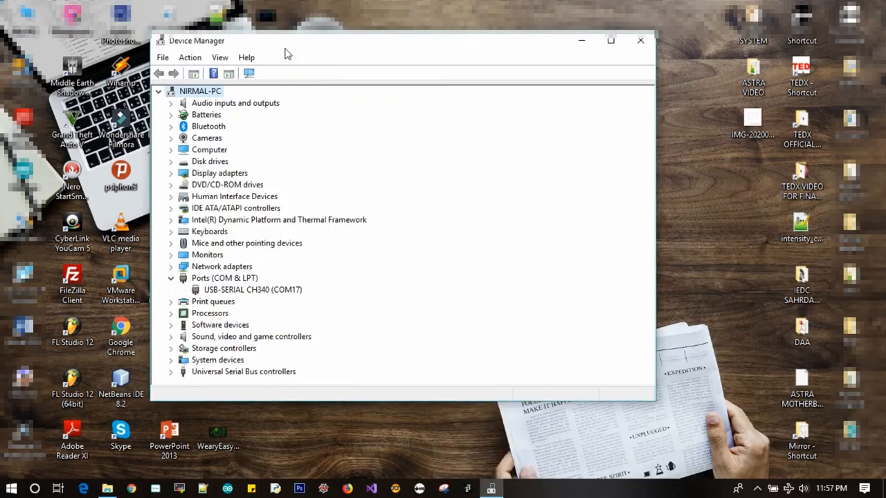
click(252, 289)
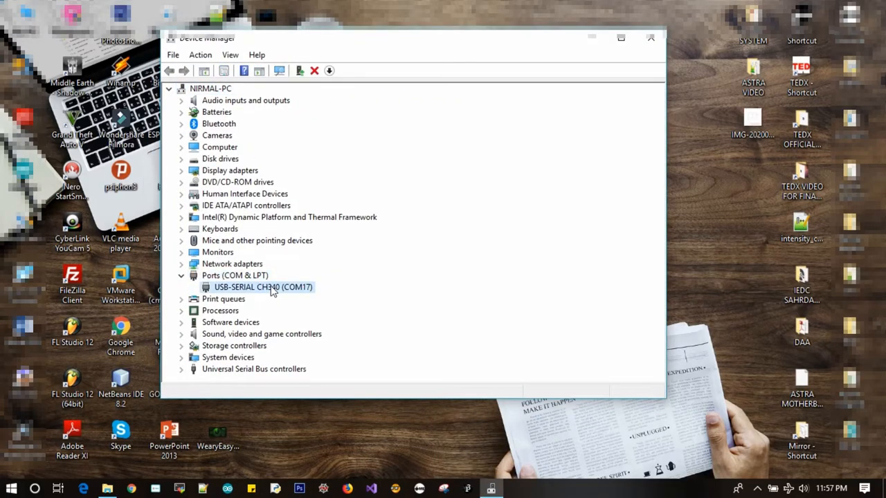
mouse_move(294, 289)
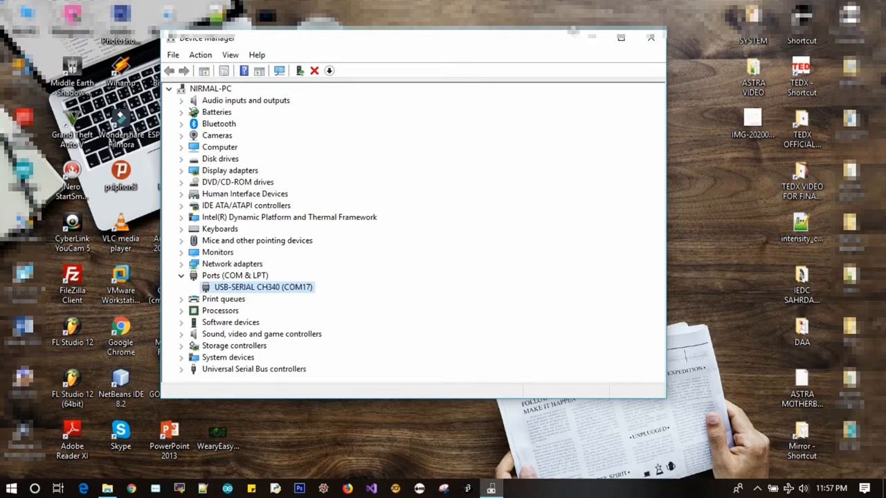
mouse_move(593, 37)
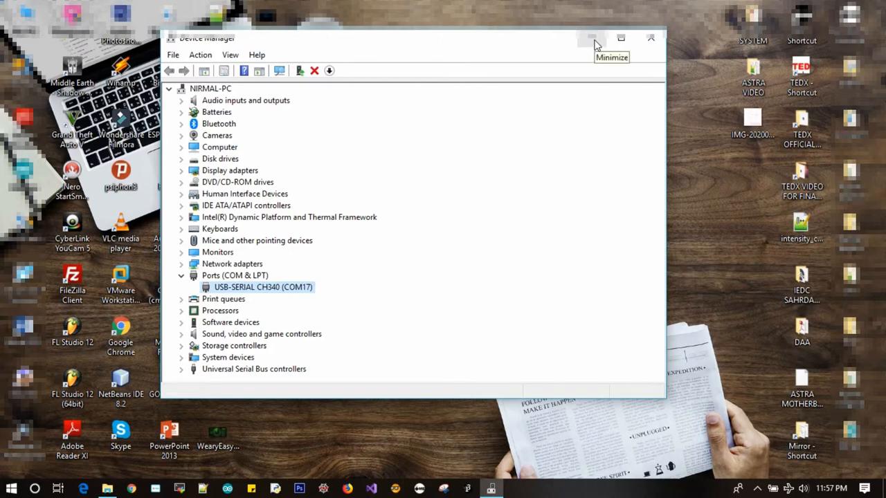
Return to the console and choose ASTRA NRF Modem as the device name.
click(592, 39)
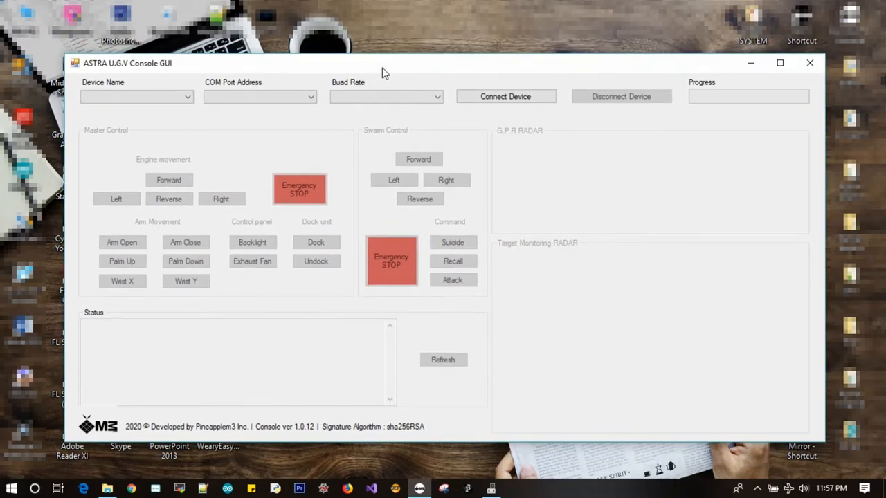
click(221, 199)
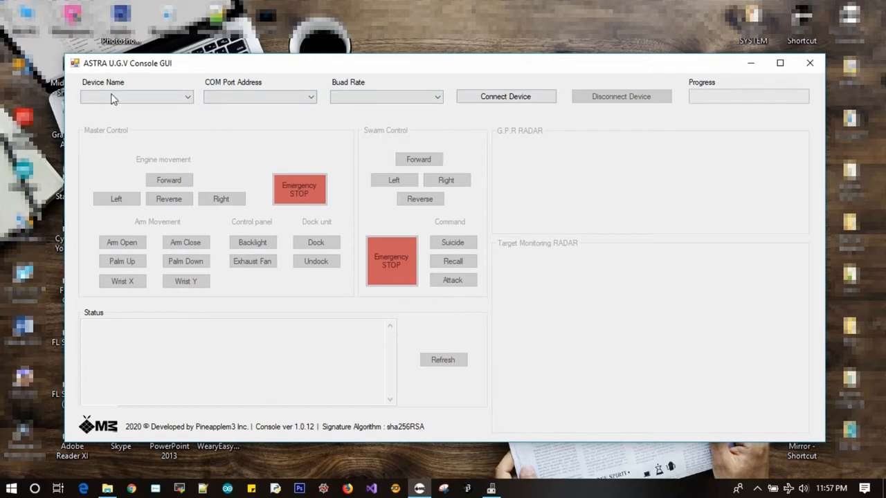
click(186, 97)
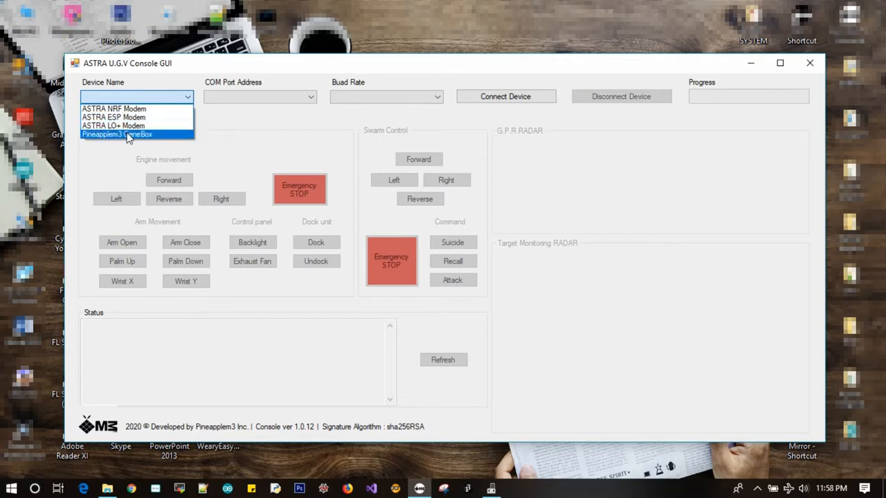
mouse_move(127, 125)
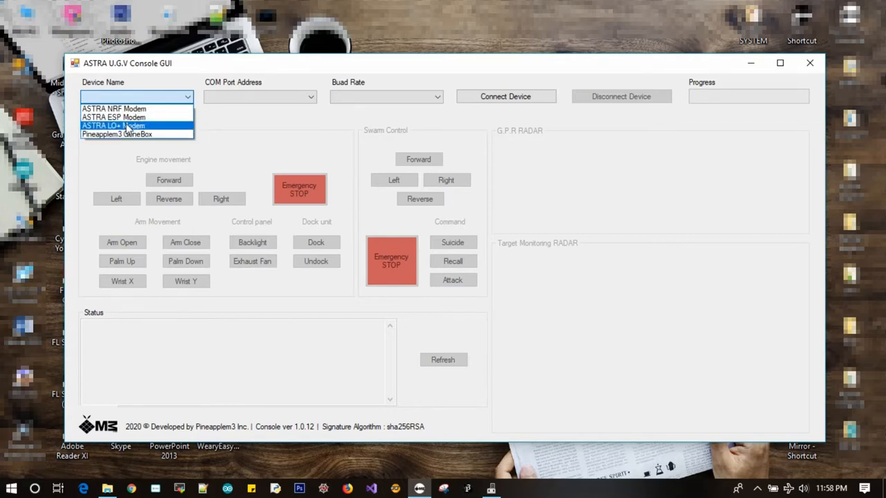
mouse_move(135, 108)
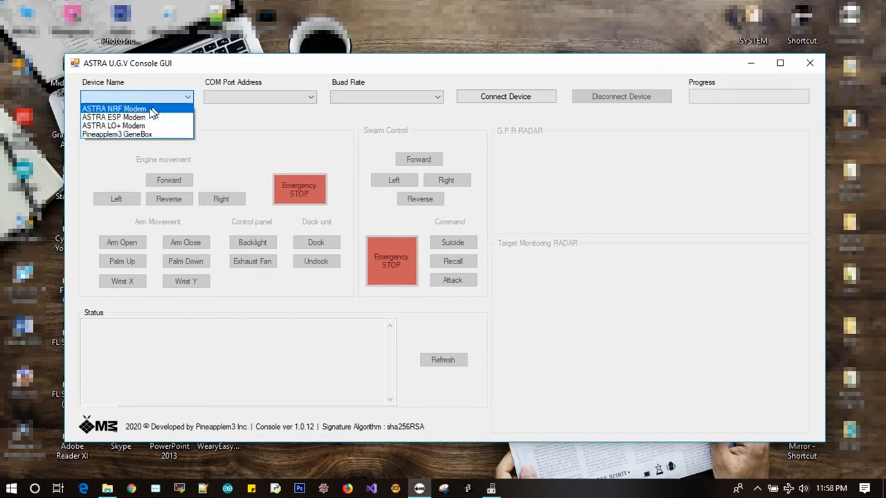
click(114, 108)
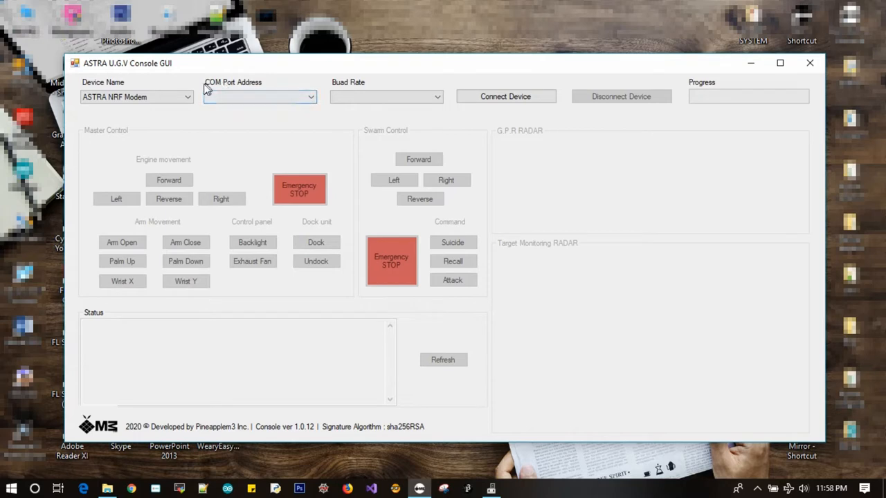
Connect the NRF modem on COM17 at 9600 baud, bringing the controls and radars live.
click(310, 97)
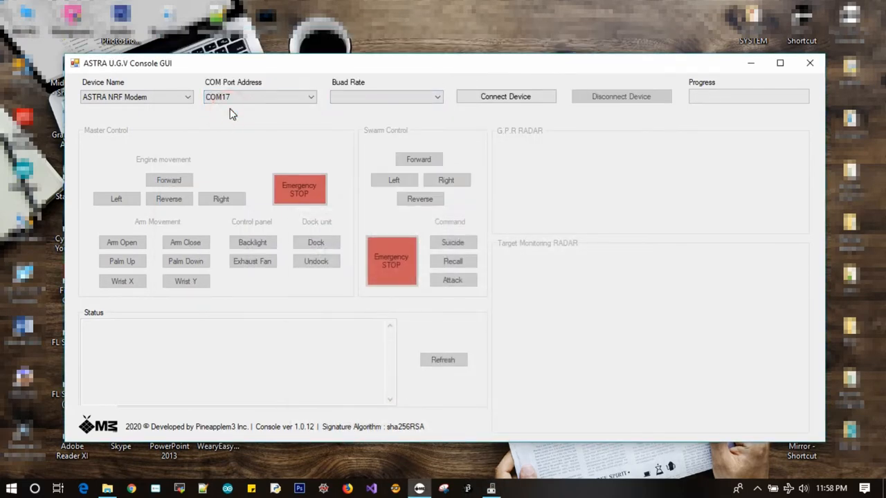
mouse_move(374, 99)
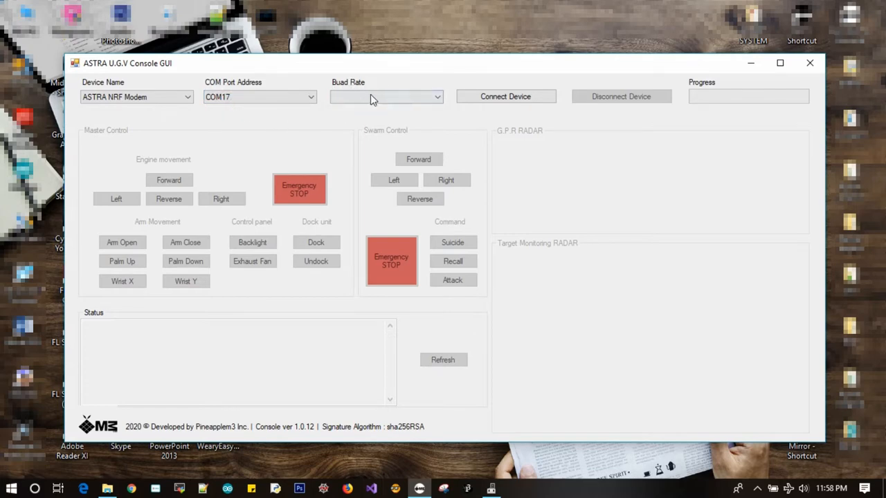
click(386, 97)
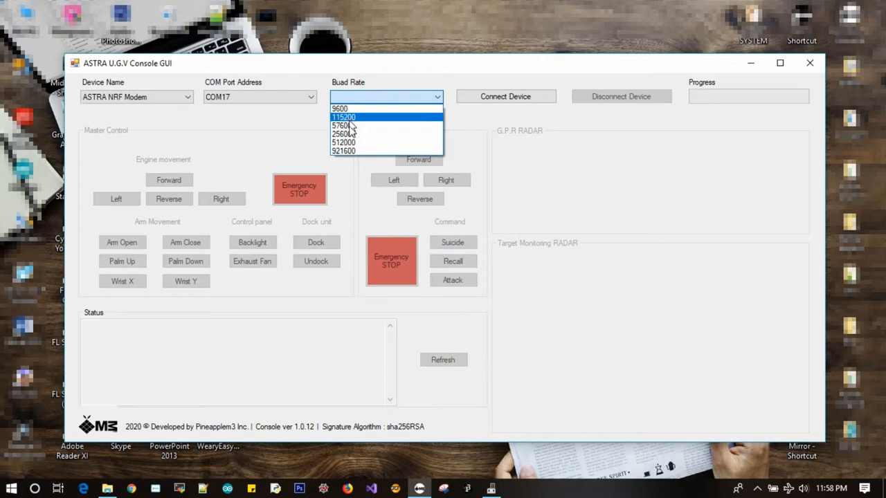
mouse_move(343, 124)
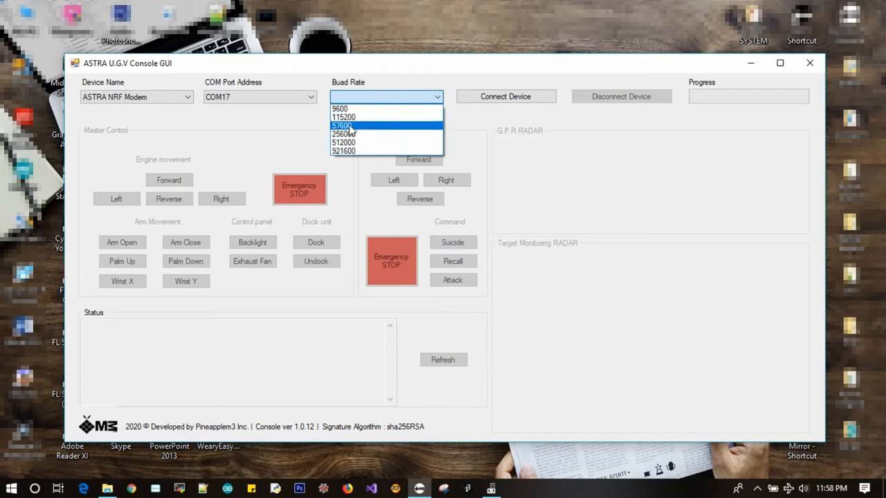
mouse_move(344, 108)
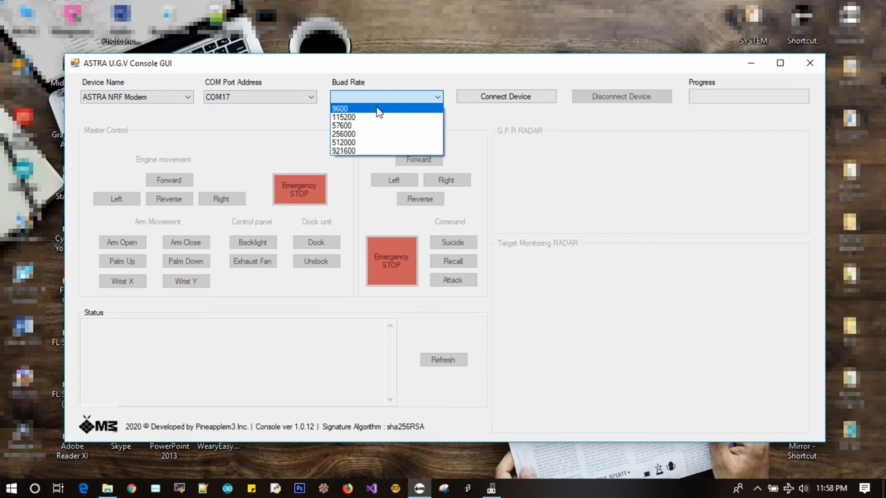
click(341, 108)
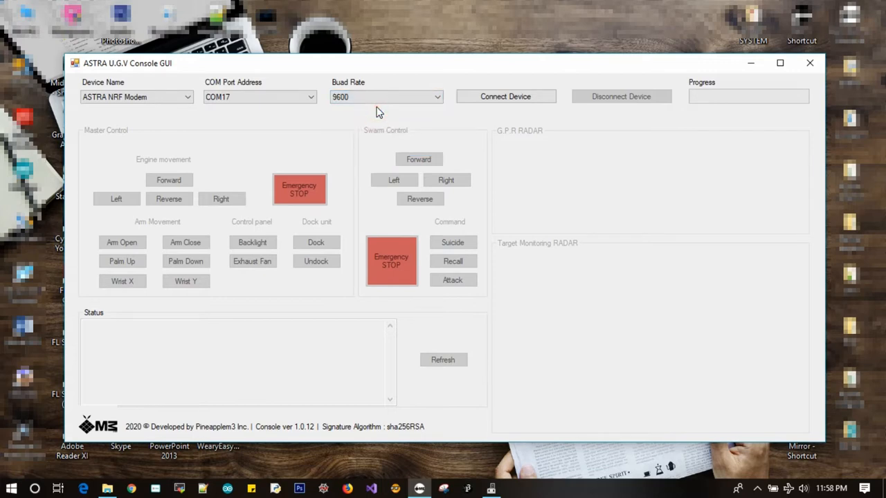
mouse_move(515, 114)
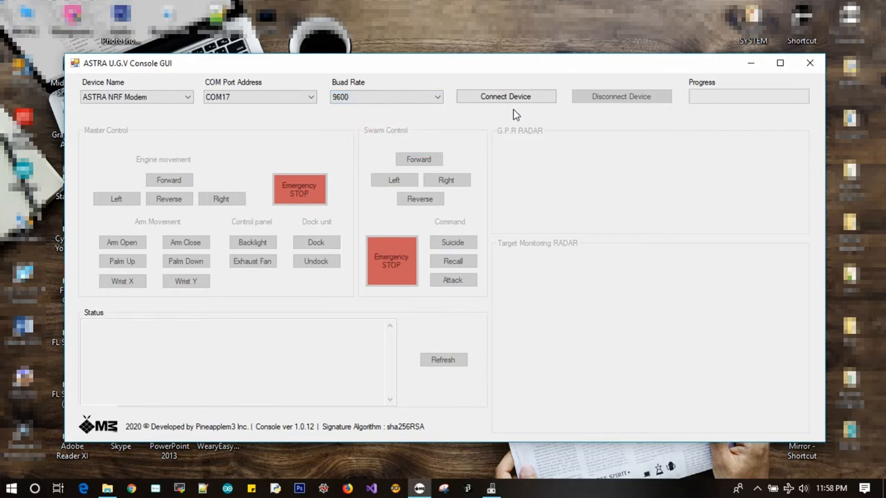
click(505, 97)
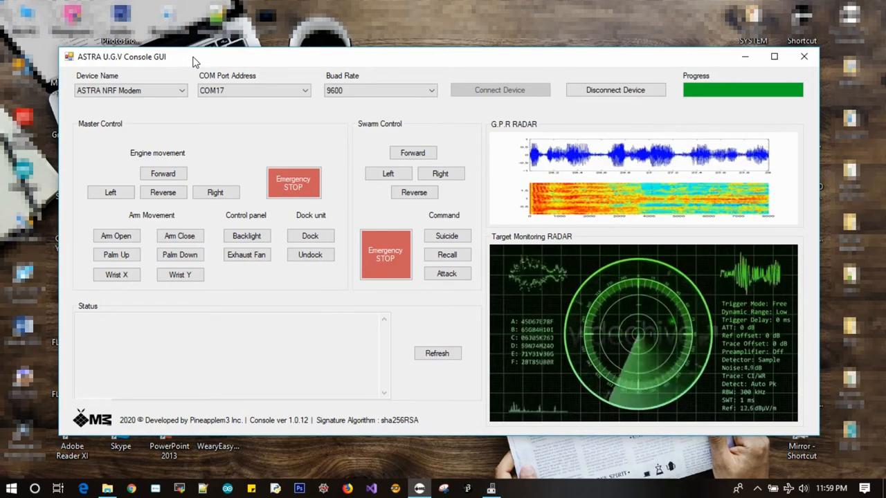
click(110, 193)
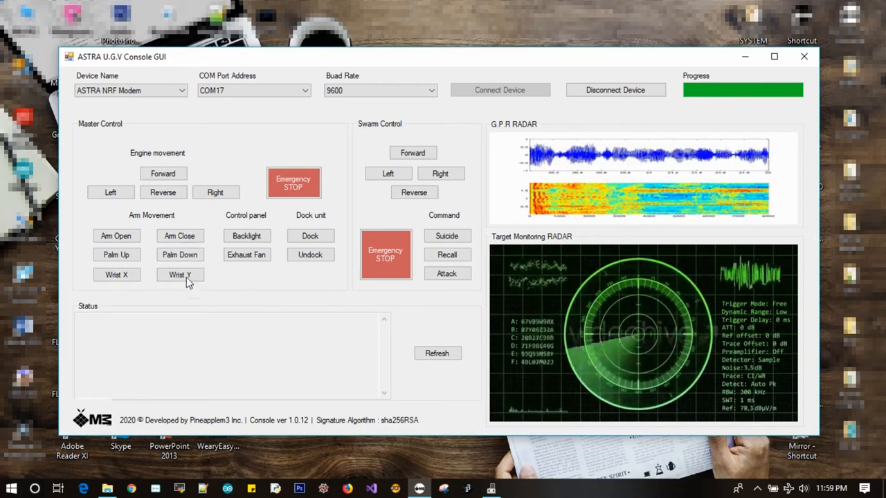
click(180, 236)
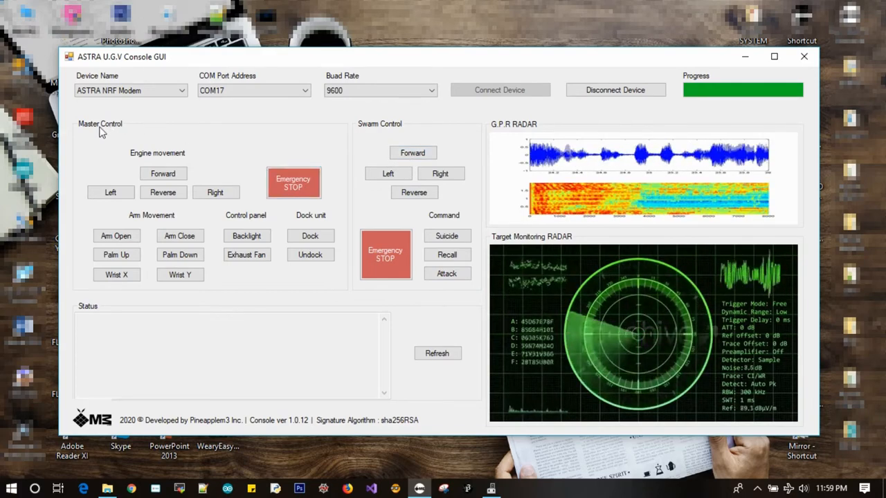
mouse_move(213, 137)
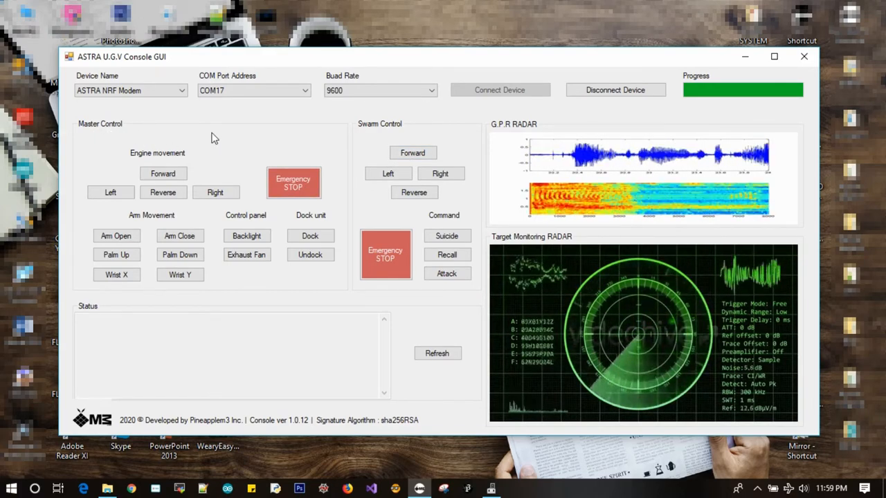
mouse_move(94, 138)
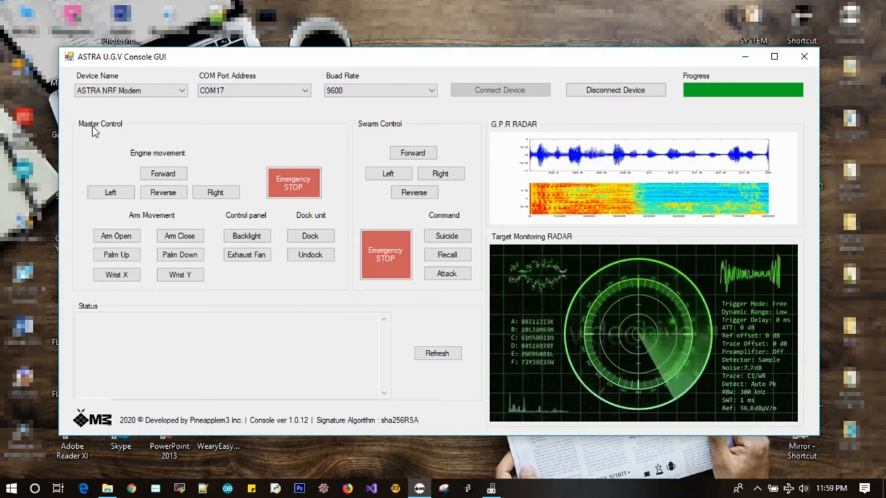
mouse_move(374, 128)
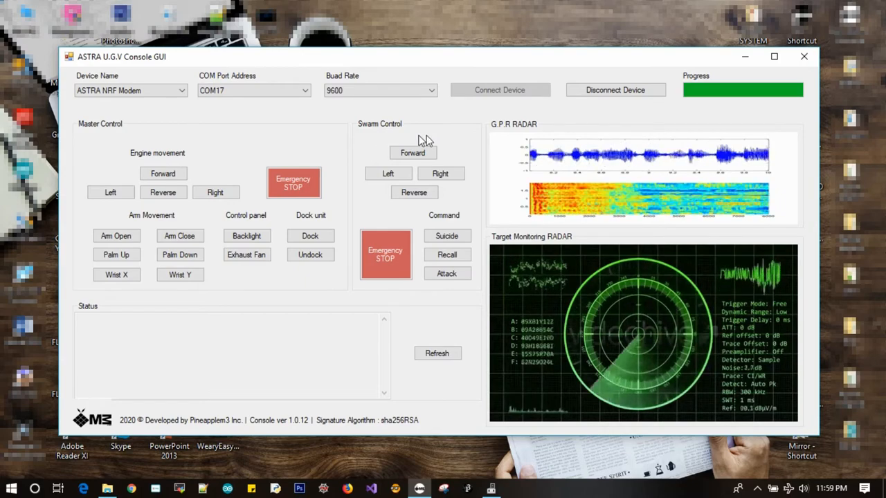
Send a forward command to the swarm.
click(440, 174)
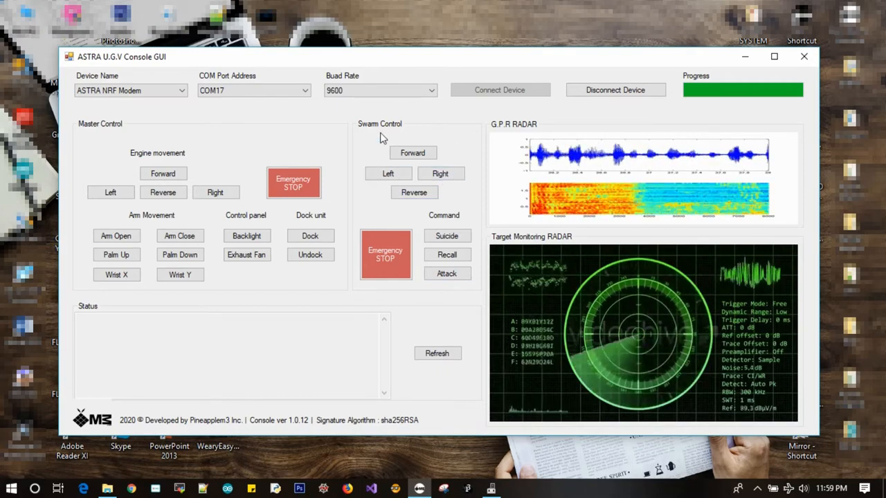
mouse_move(296, 431)
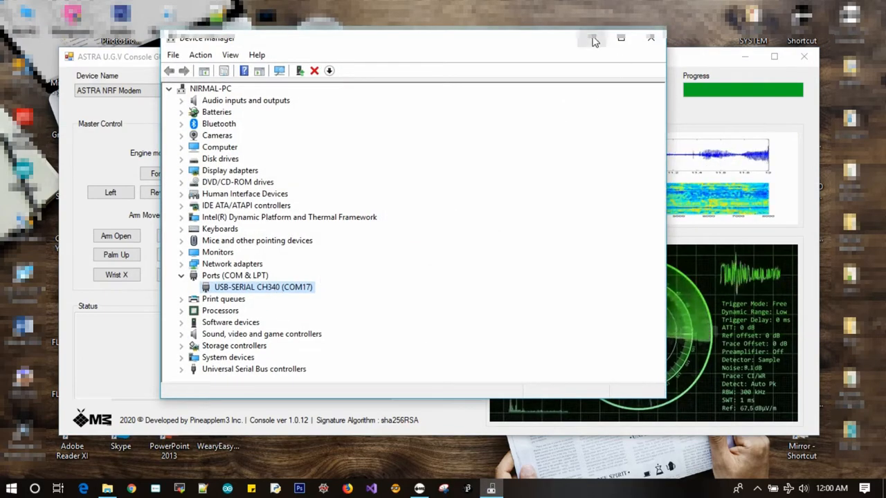
Hide Device Manager so the connected console is in front.
click(592, 39)
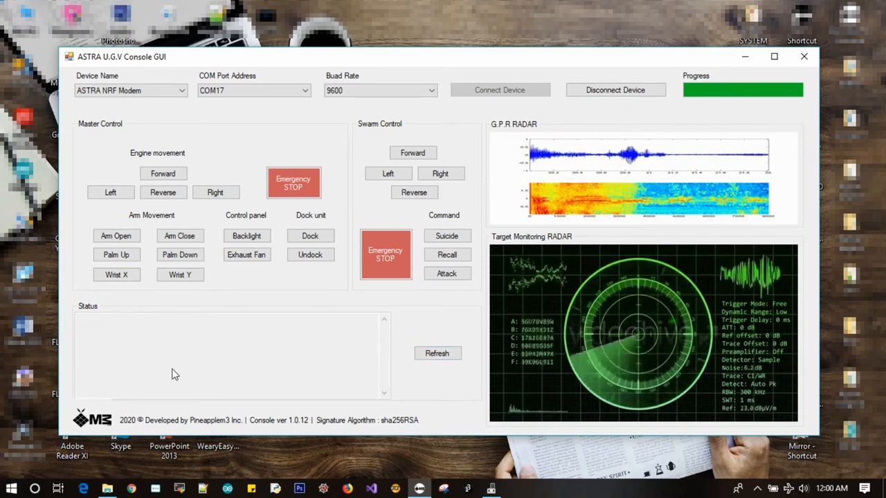
Send palm-down and right-engine commands, each showing REQ/ACK lines in the status log.
click(180, 255)
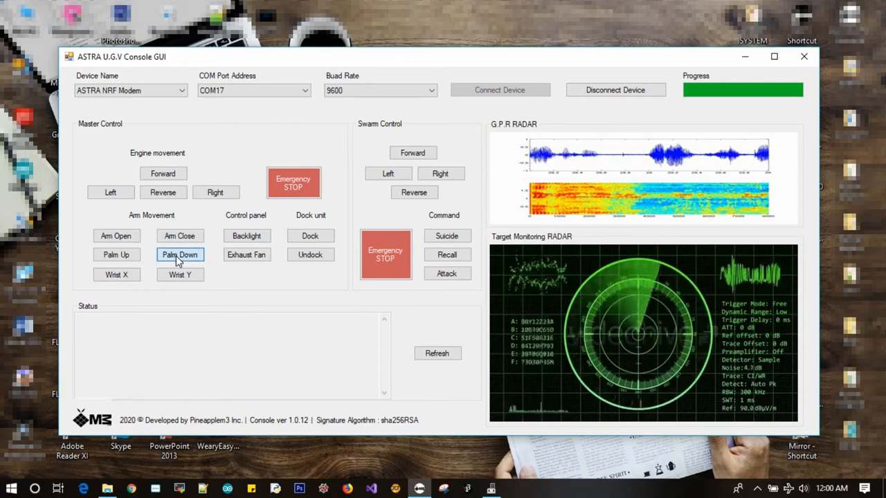
click(180, 254)
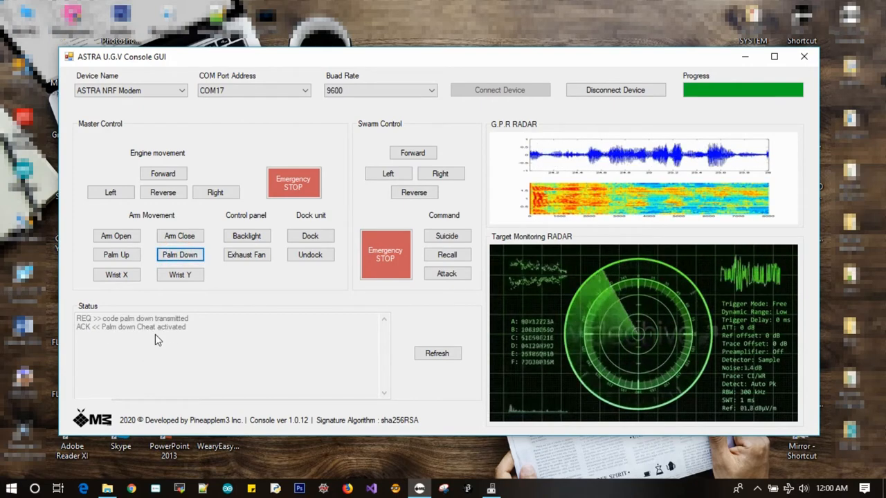
click(216, 192)
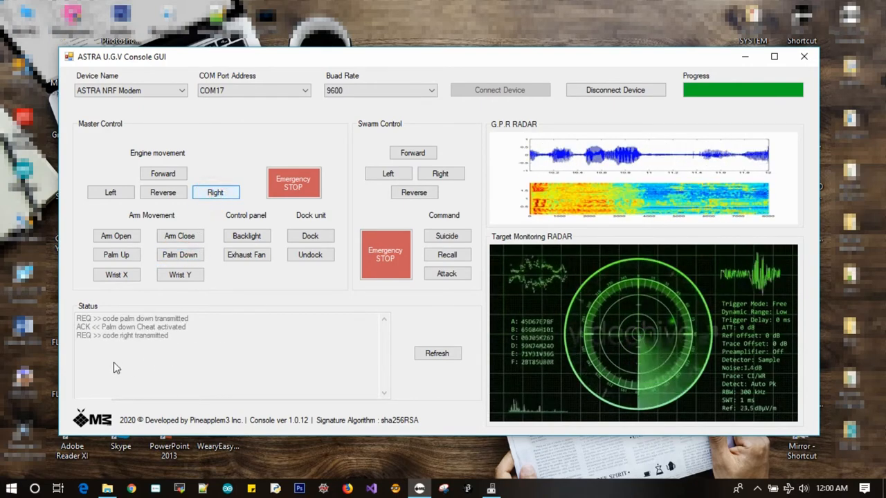
click(437, 355)
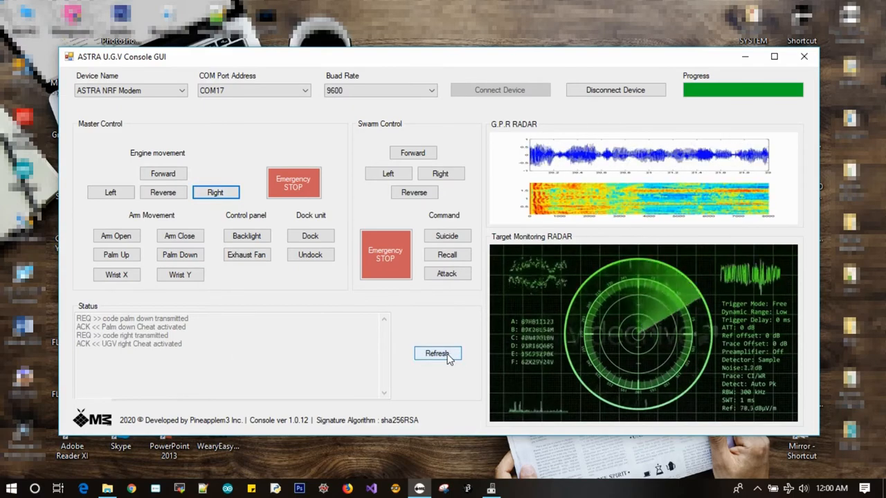
click(437, 354)
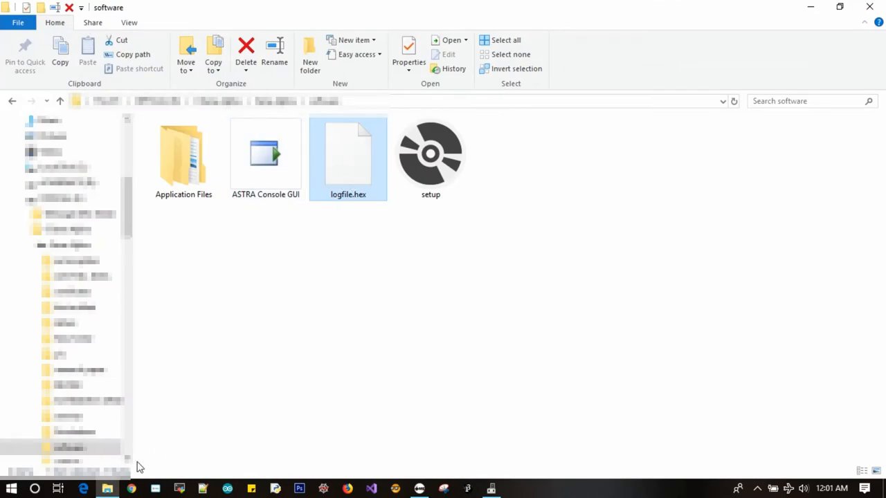
double_click(266, 152)
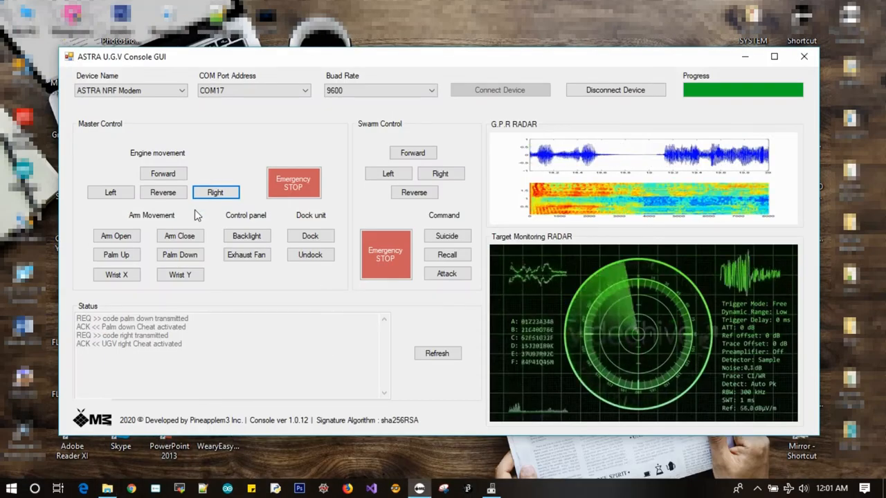
Refresh the status panel so the earlier command messages are cleared.
click(437, 353)
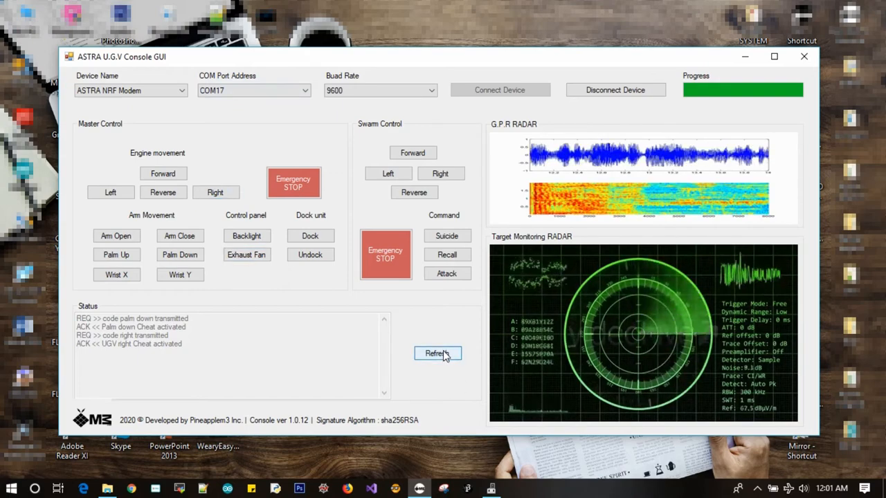
click(438, 353)
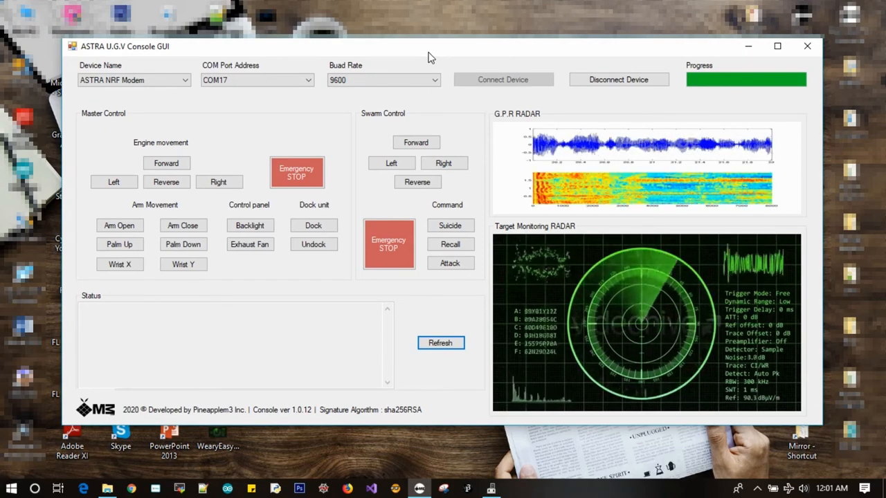
click(250, 243)
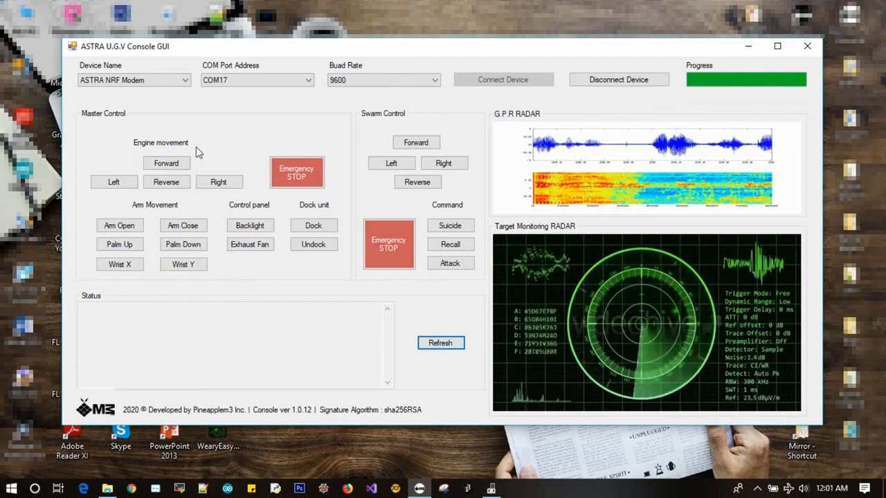
Send forward and right engine commands and arm-open, each acknowledged in the log.
click(166, 163)
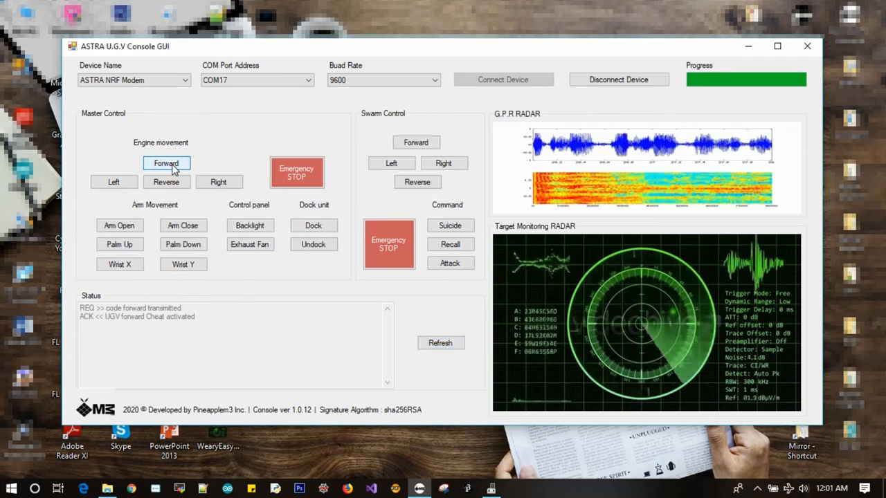
click(166, 163)
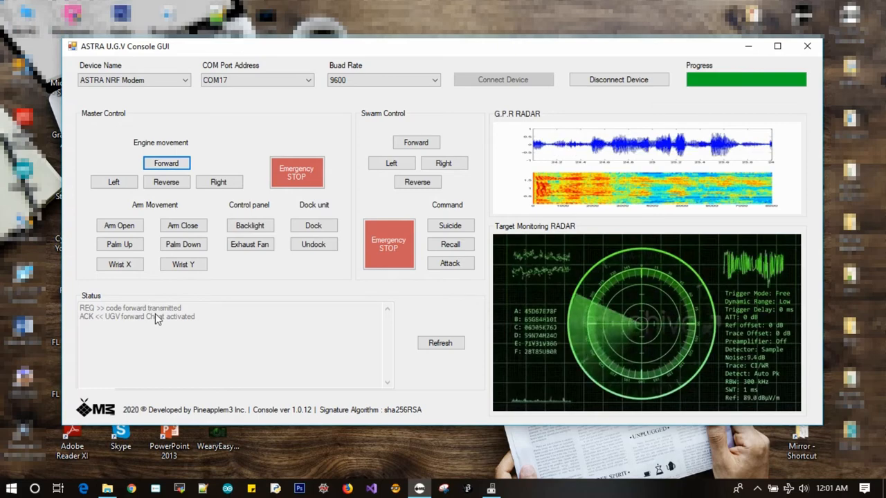
mouse_move(177, 333)
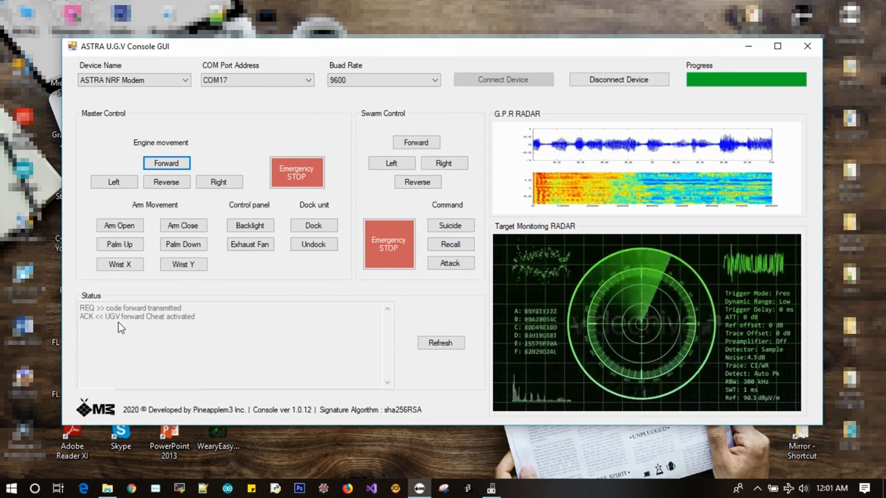
mouse_move(173, 337)
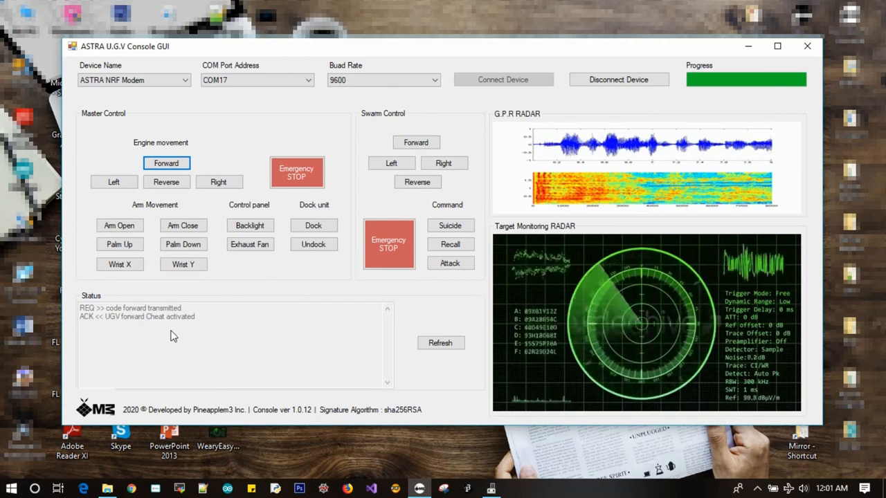
click(219, 183)
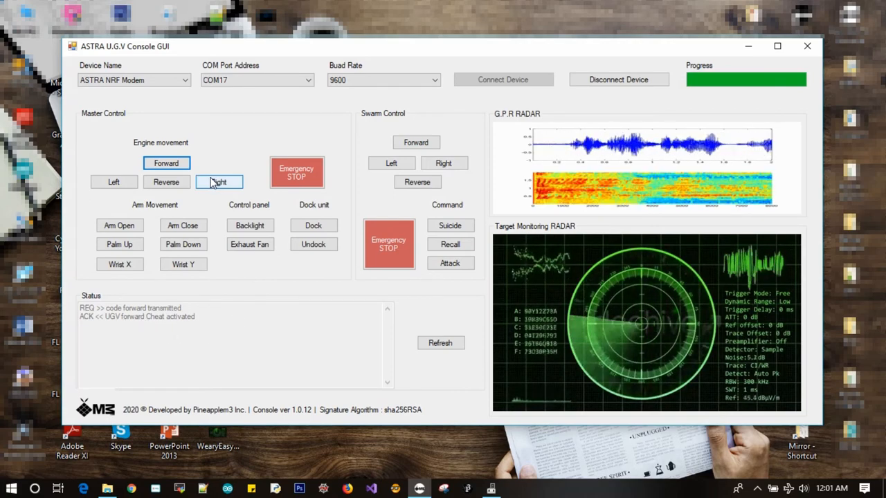
click(219, 181)
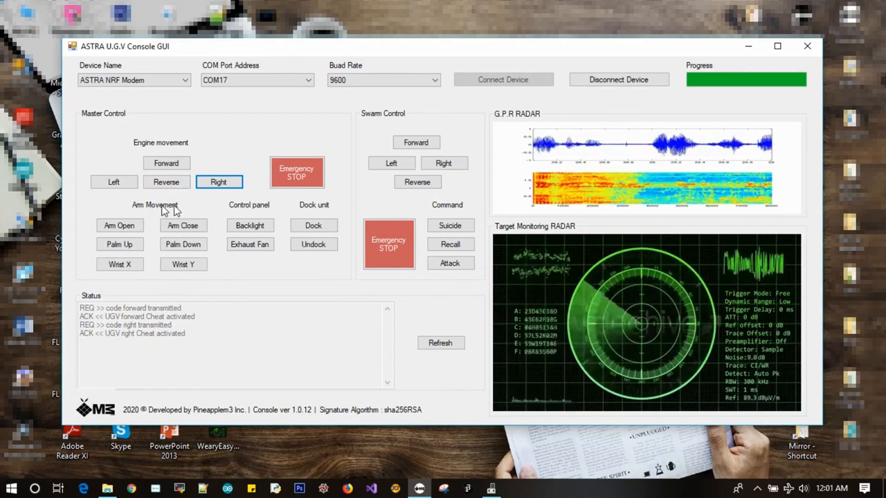
click(119, 226)
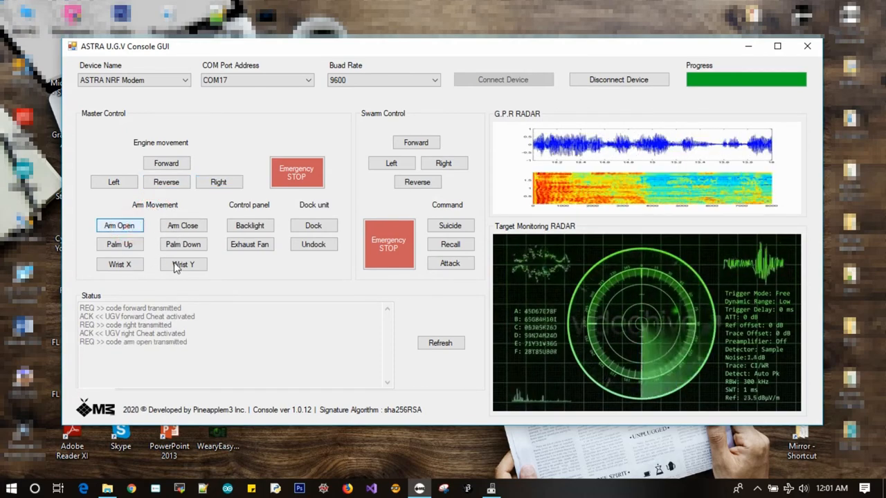
click(119, 224)
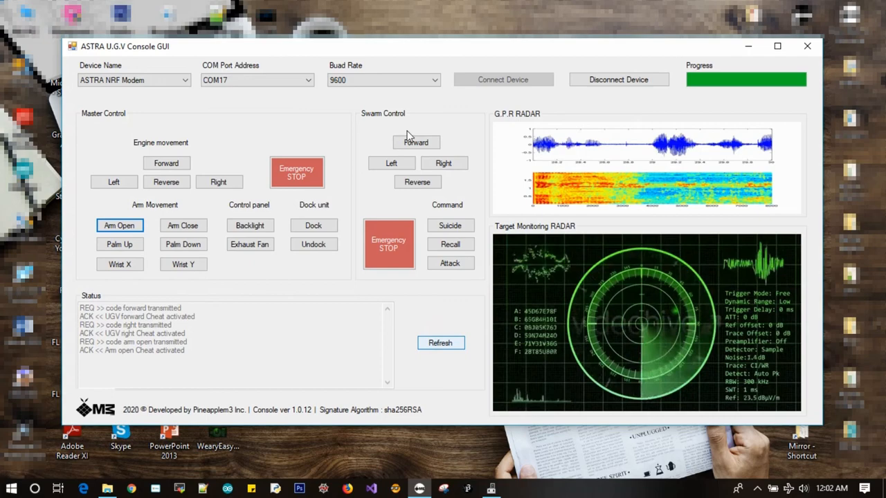
Send swarm forward, left, right and emergency-stop commands, all acknowledged.
click(416, 141)
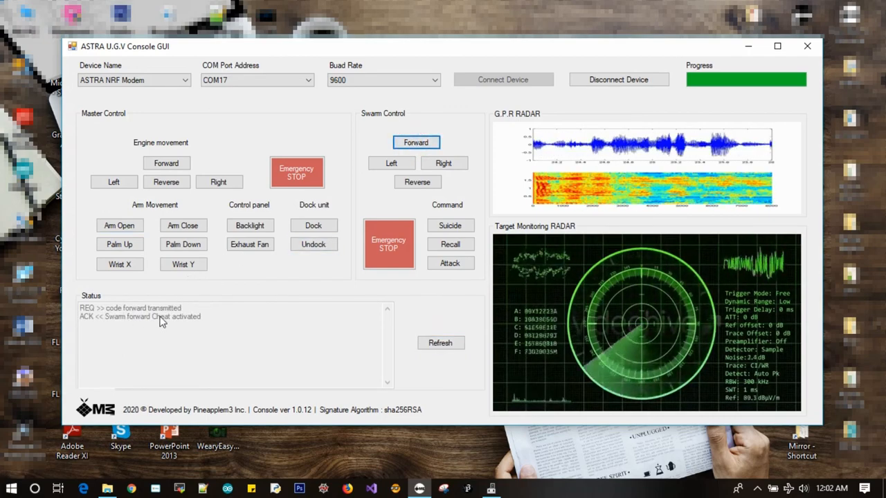
click(390, 163)
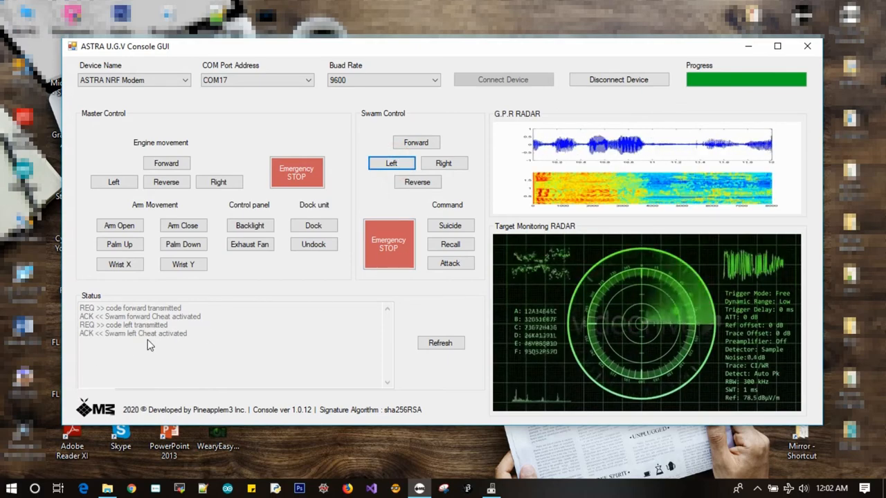
click(443, 163)
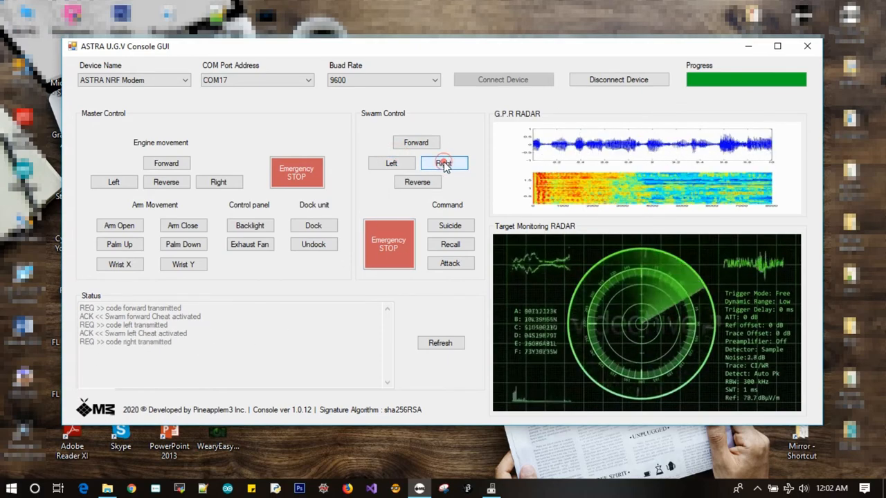
click(443, 163)
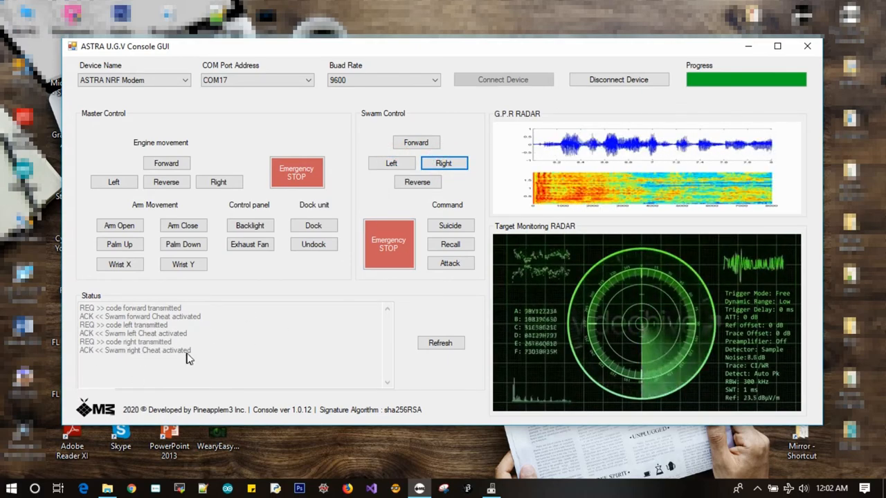
click(388, 244)
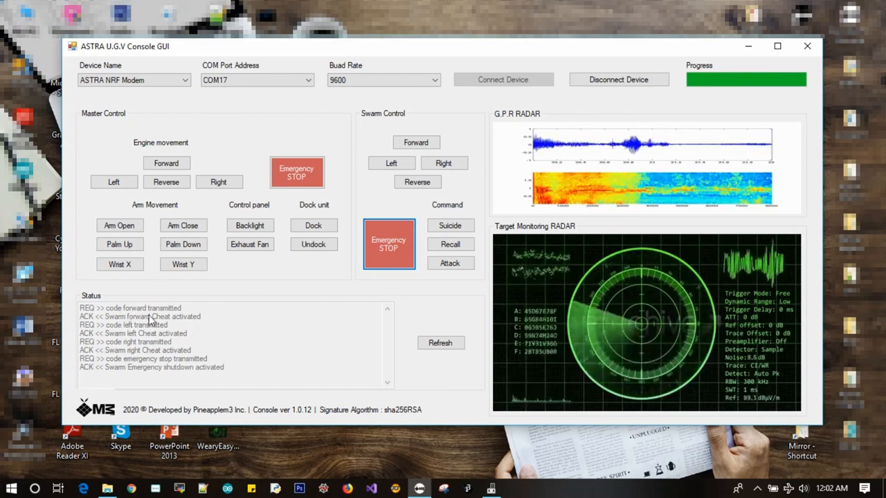
Send wrist Y and engine forward commands, then clear the status log.
click(183, 265)
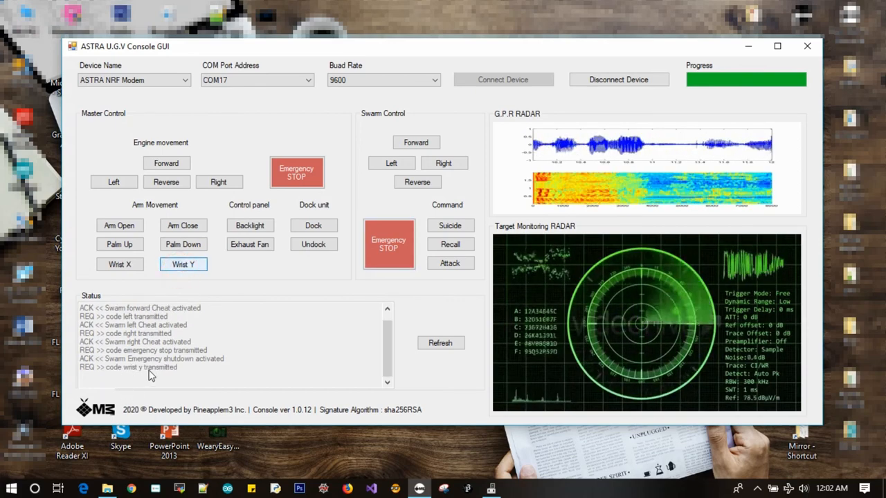
click(166, 164)
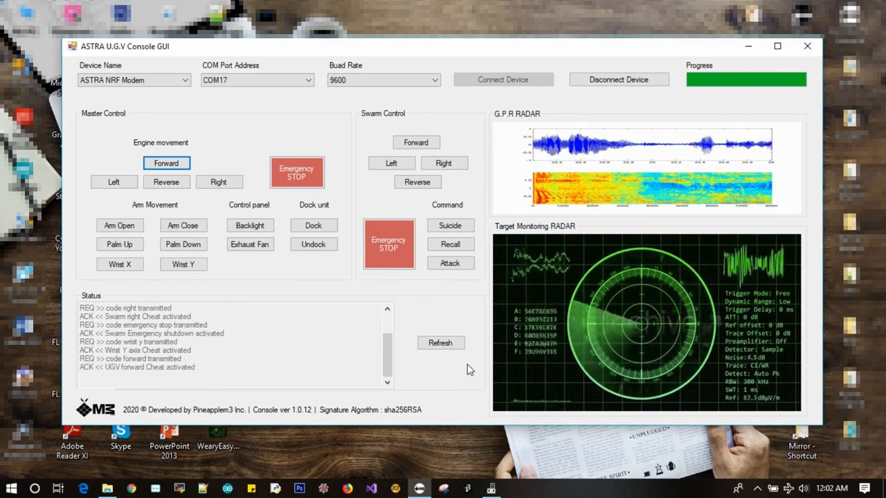
click(440, 343)
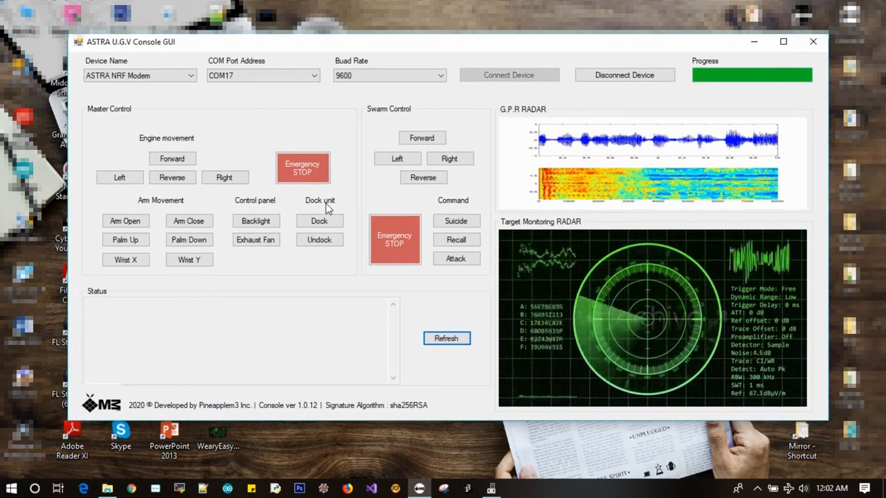
Disconnect the modem, greying out all controls and both radar displays.
click(172, 158)
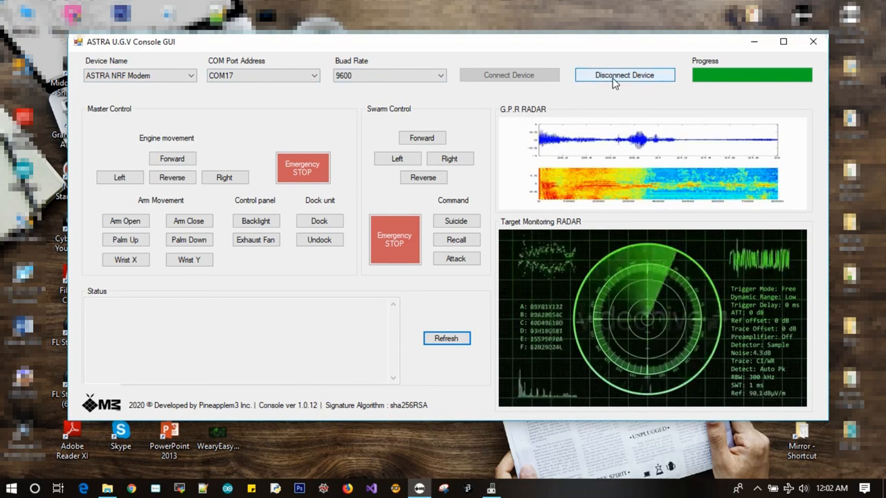
click(623, 74)
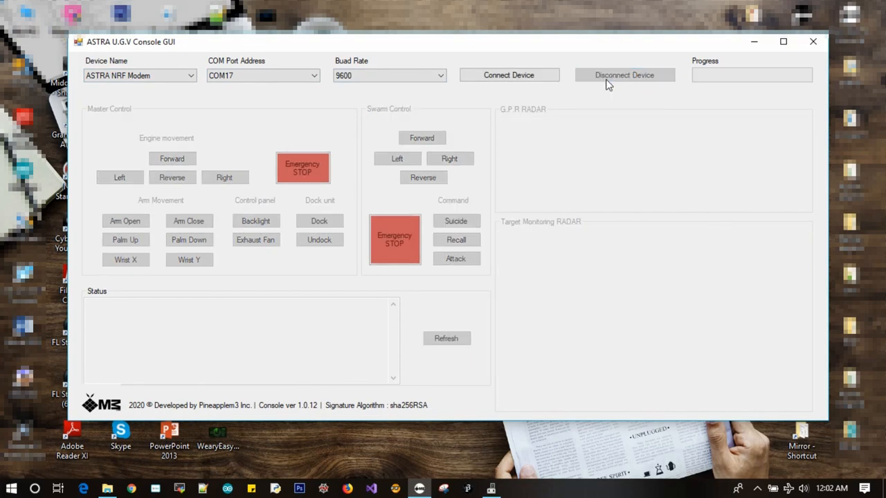
mouse_move(491, 204)
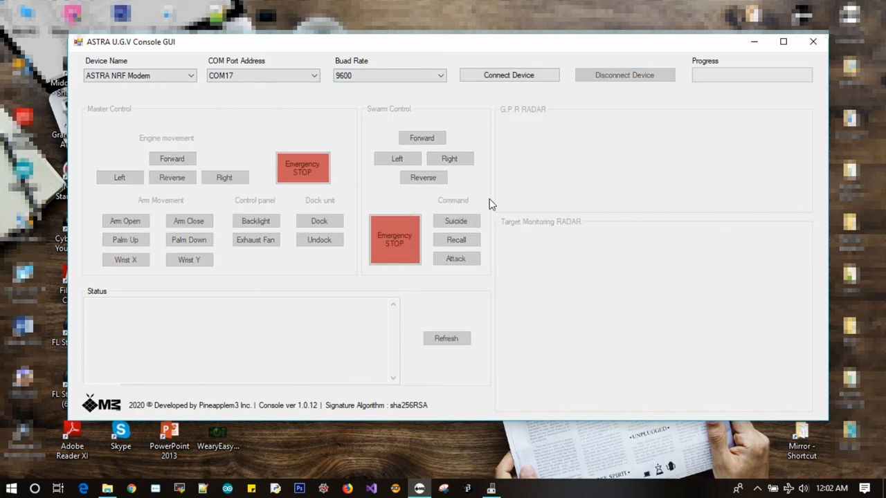